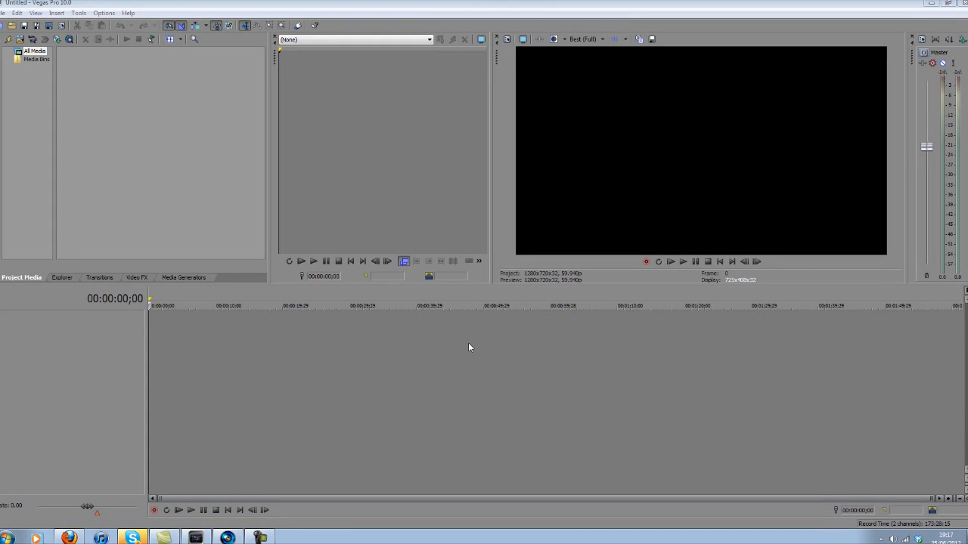
{"action": "mouse_move", "coordinate": [345, 376]}
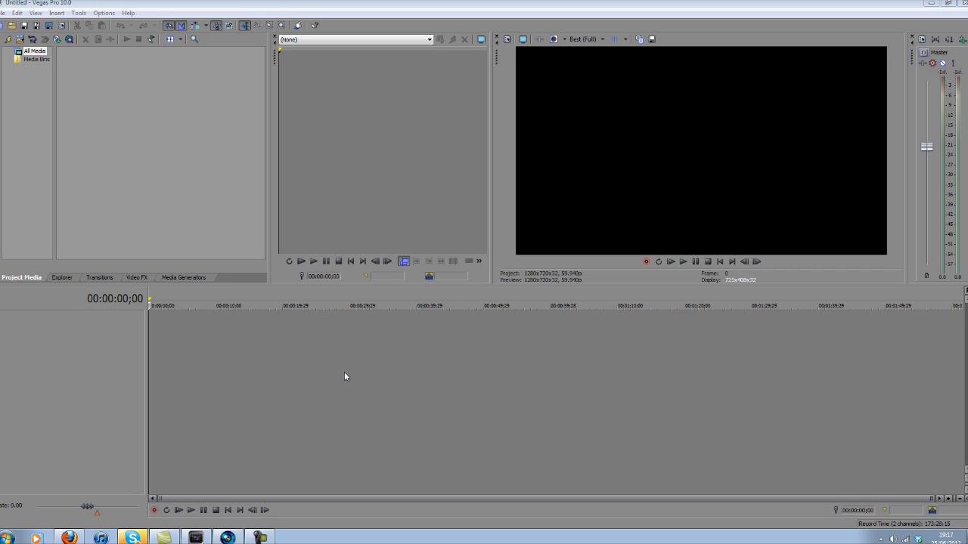
{"action": "mouse_move", "coordinate": [142, 354]}
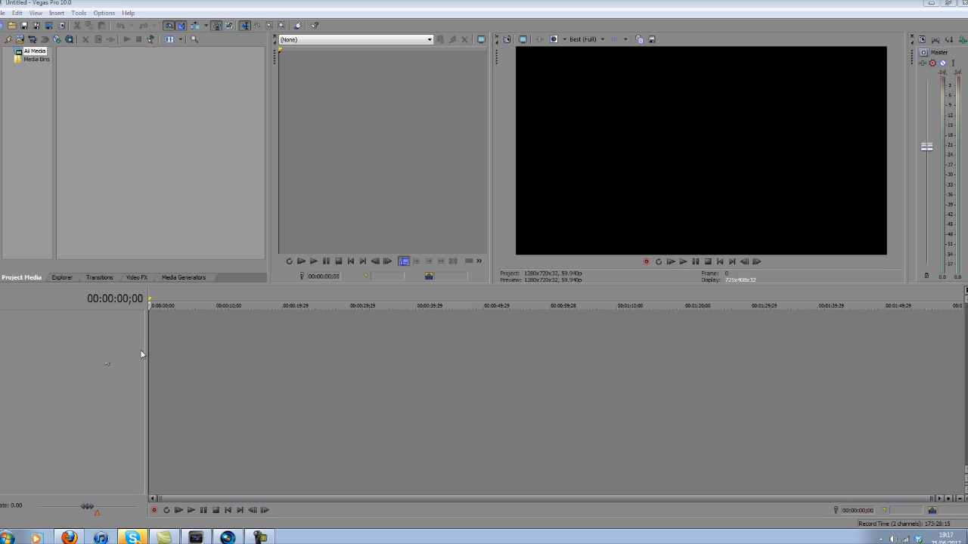
{"action": "mouse_move", "coordinate": [138, 217]}
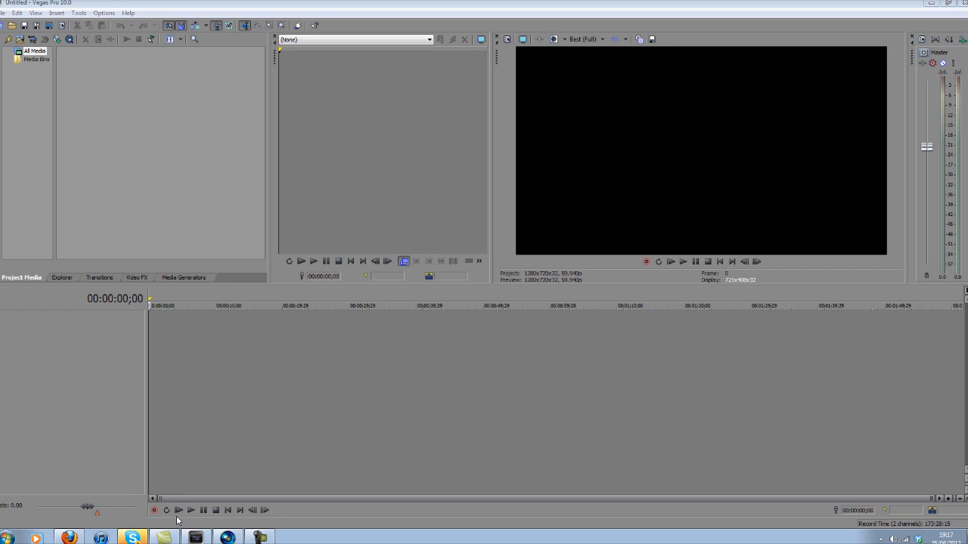
{"action": "mouse_move", "coordinate": [79, 520]}
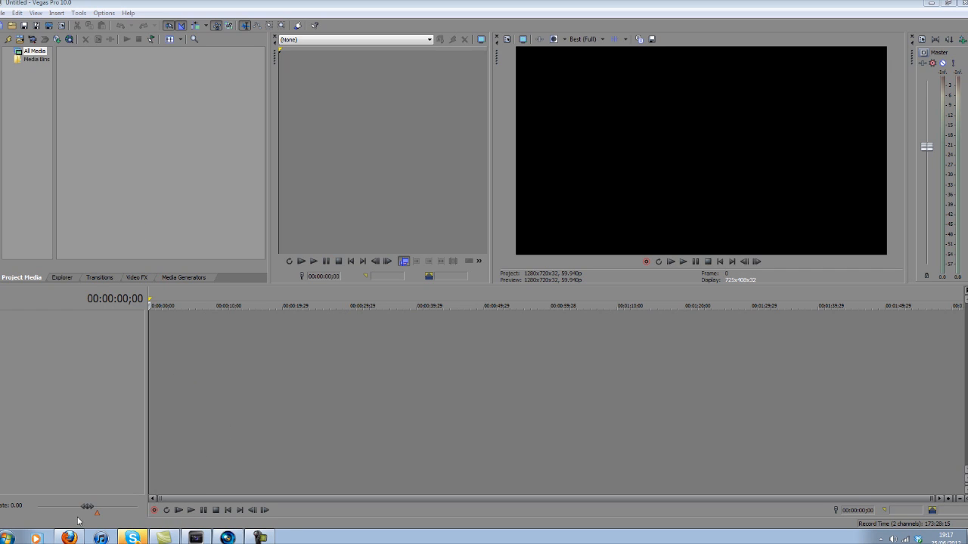
{"action": "mouse_move", "coordinate": [72, 537]}
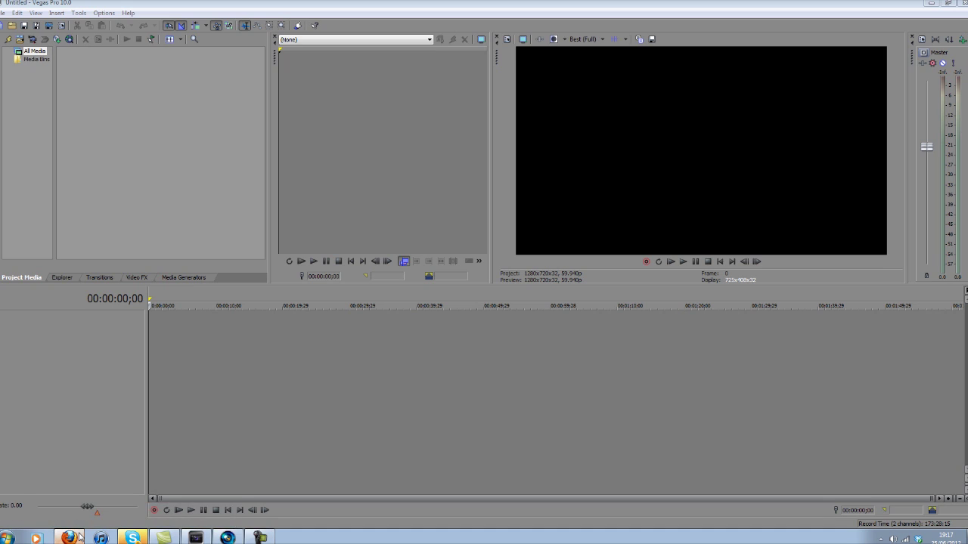
Start the Sony Vegas Pro 10.0a Build 387 Portable download via DOWNLOAD NOW on GameFront.
{"action": "left_click", "coordinate": [69, 538]}
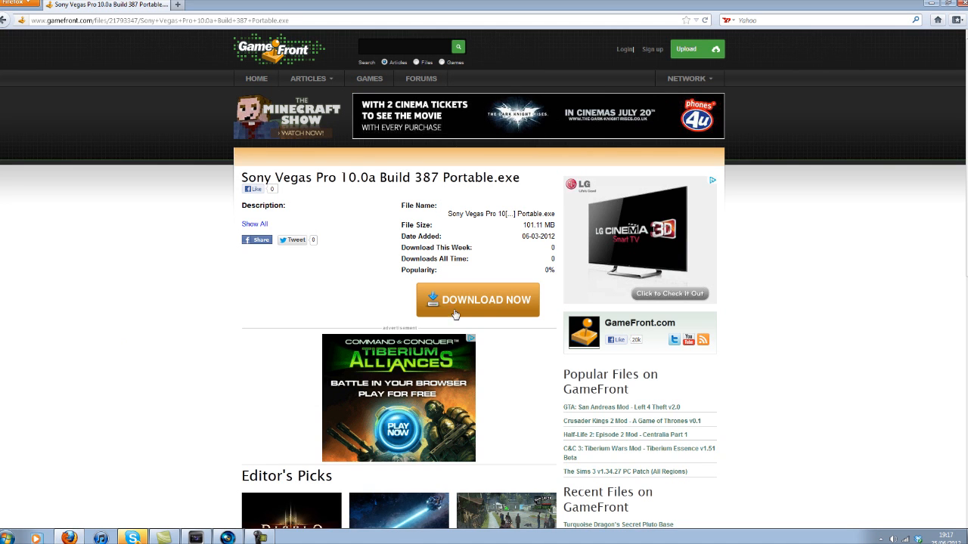
{"action": "left_click", "coordinate": [478, 300]}
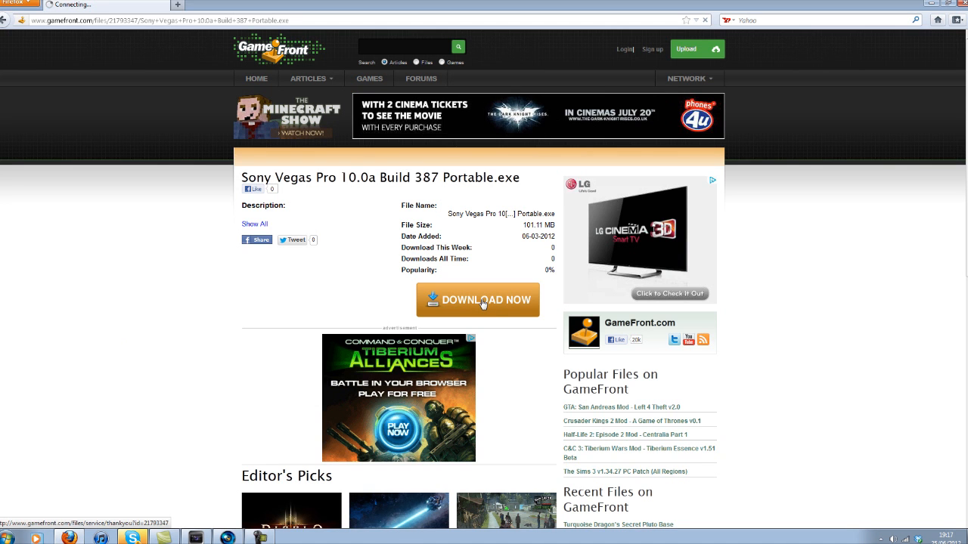
{"action": "left_click", "coordinate": [477, 299]}
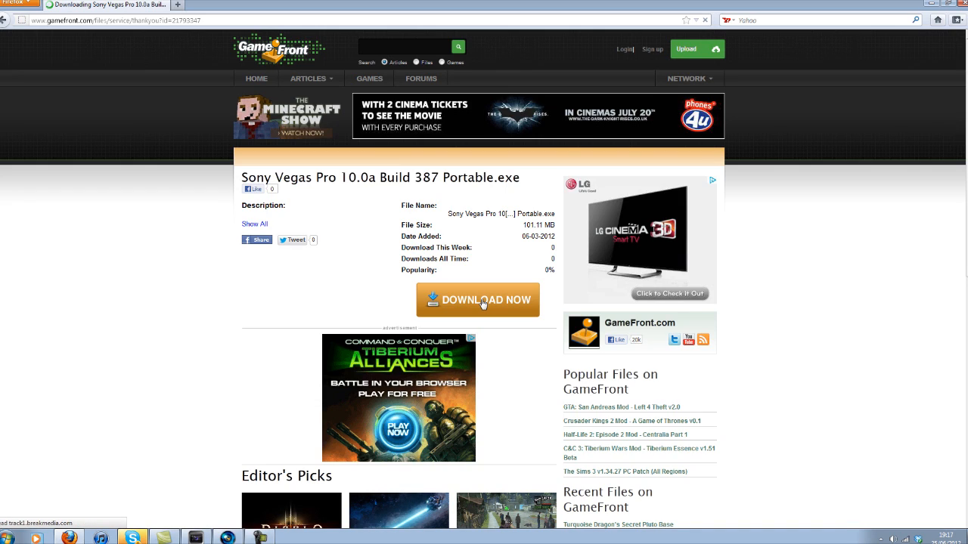
{"action": "left_click", "coordinate": [482, 300]}
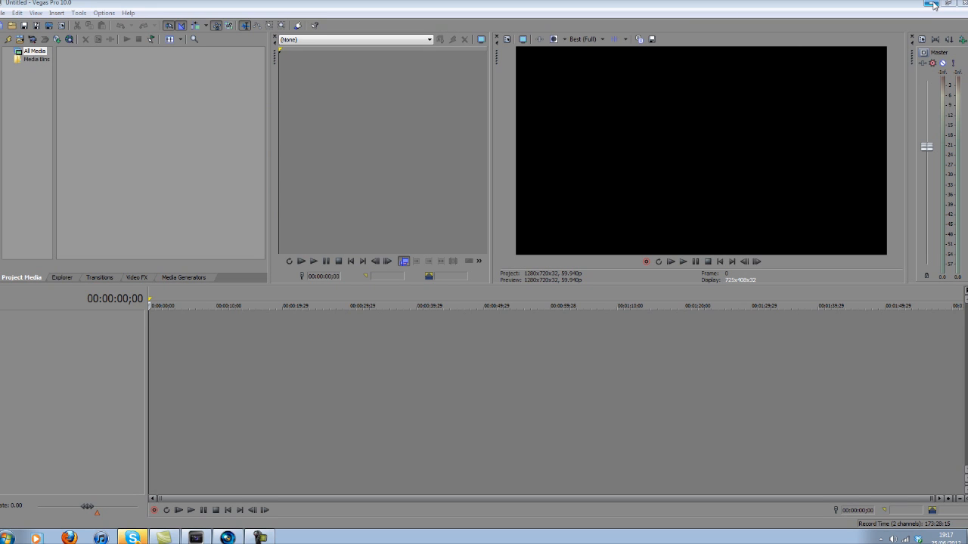
Minimize Vegas Pro and launch the portable Sony Vegas from its desktop shortcut.
{"action": "left_click", "coordinate": [933, 5]}
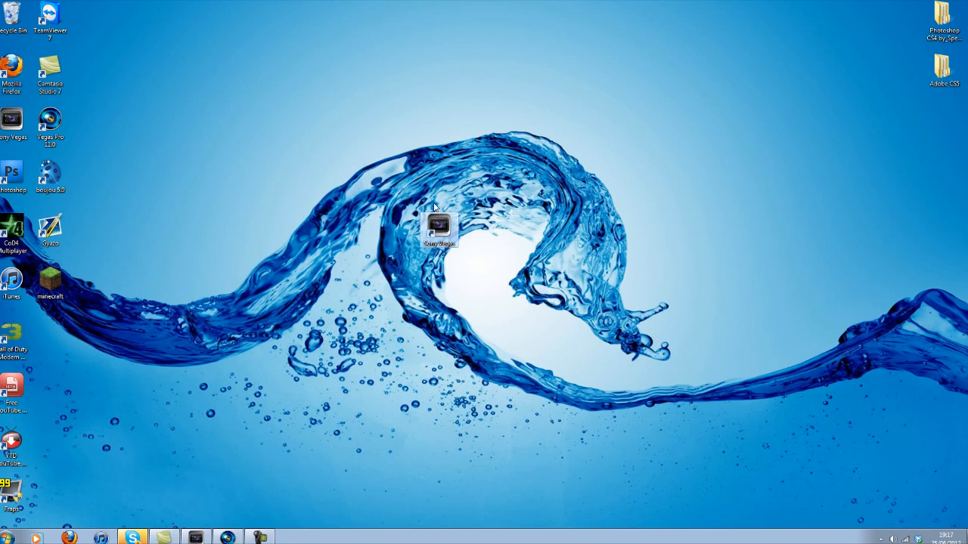
{"action": "mouse_move", "coordinate": [441, 227]}
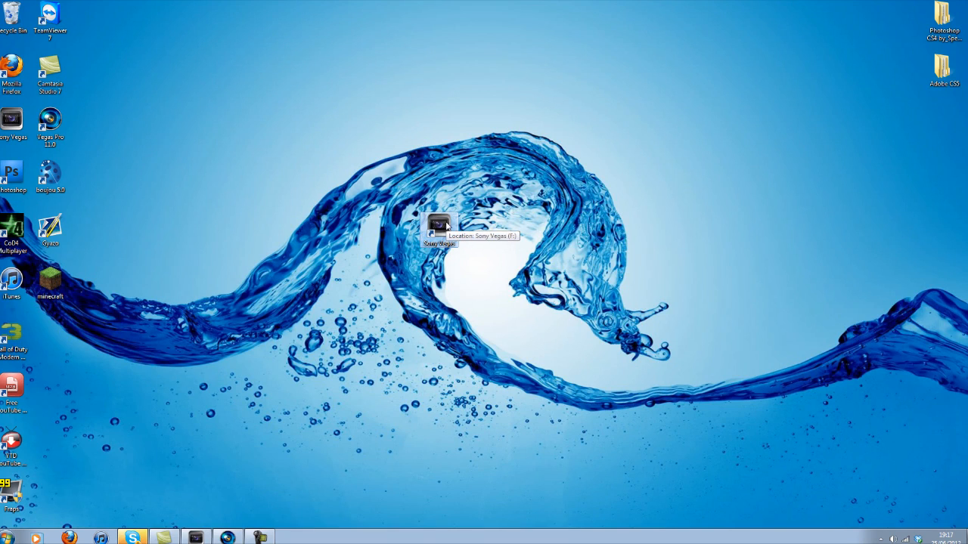
{"action": "mouse_move", "coordinate": [477, 262]}
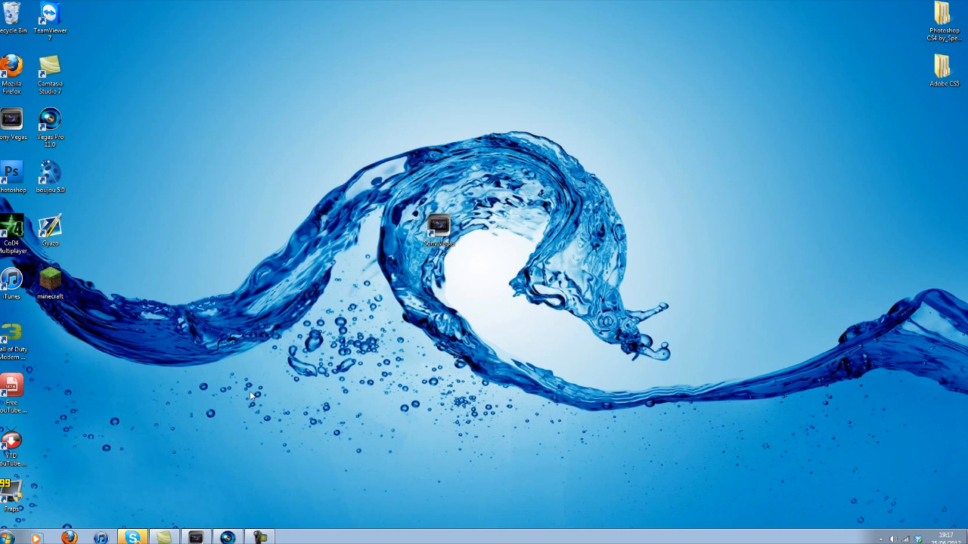
{"action": "double_click", "coordinate": [438, 225]}
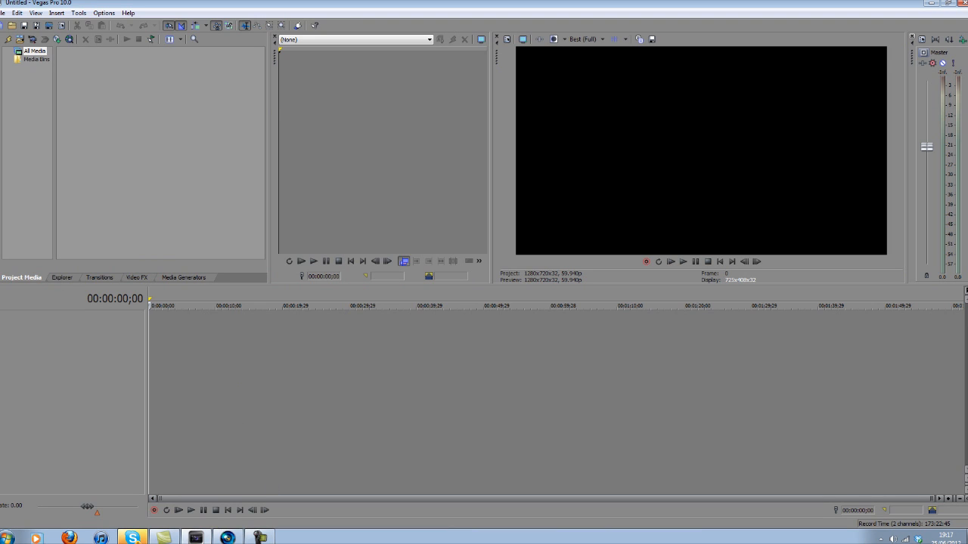
{"action": "mouse_move", "coordinate": [624, 144]}
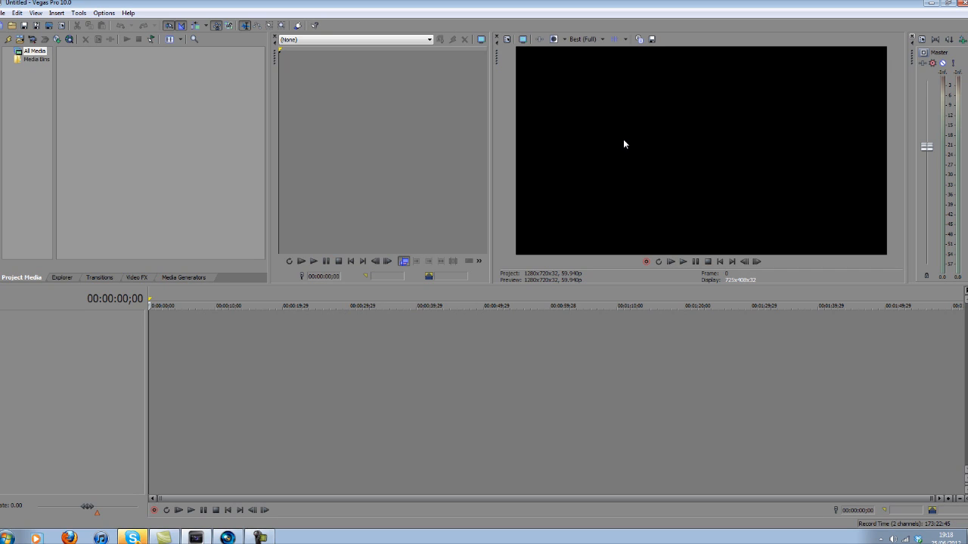
{"action": "mouse_move", "coordinate": [203, 360]}
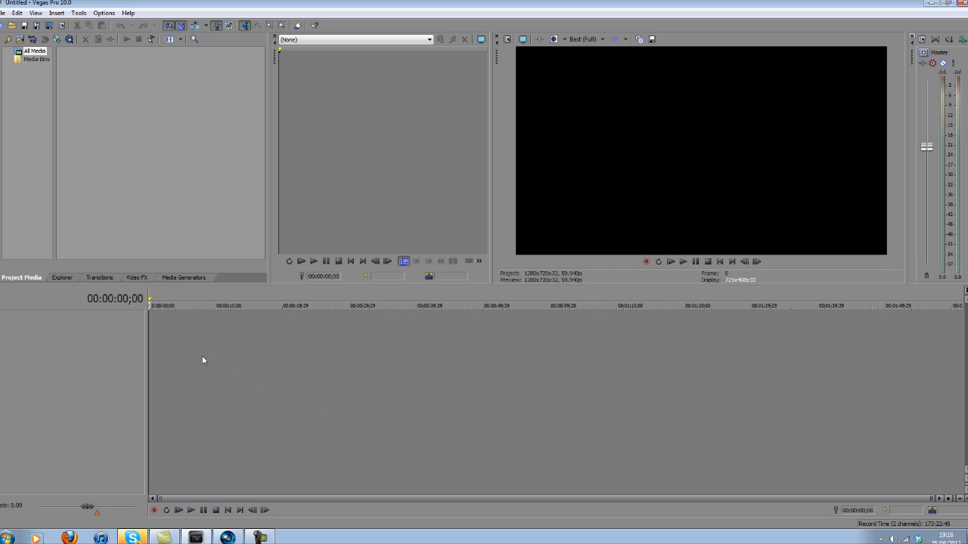